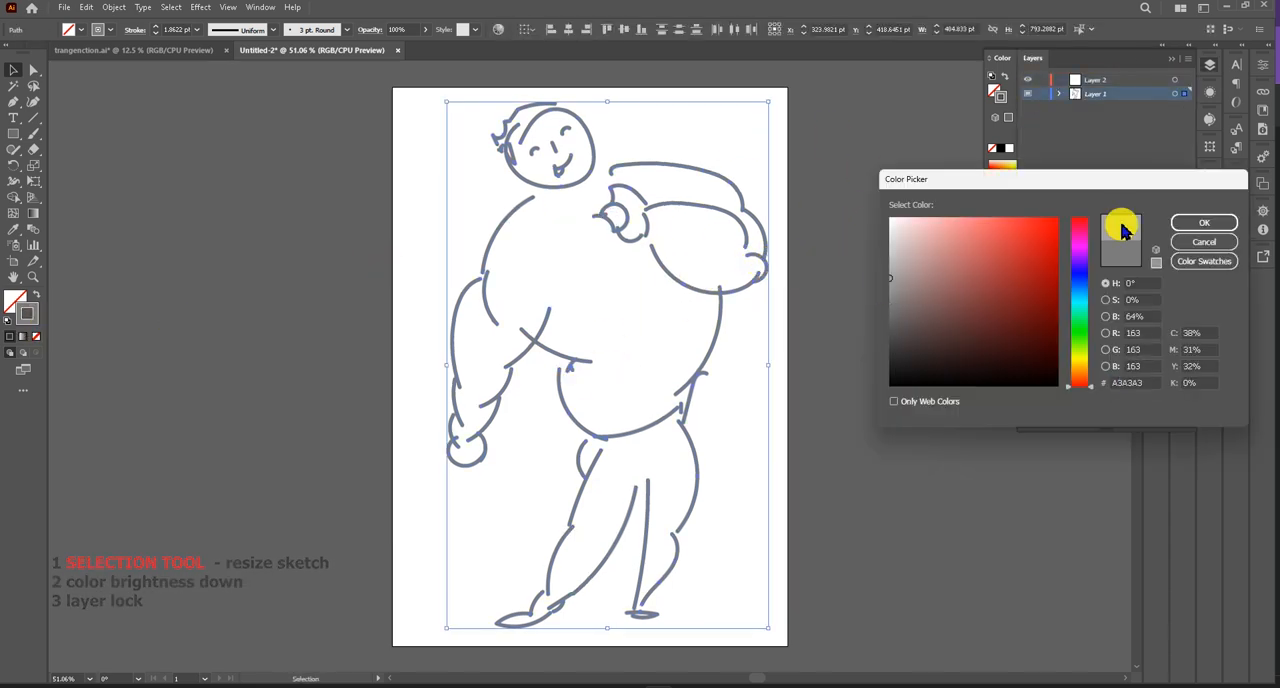
# Confirm the pale grey (A3A3A3, 64% brightness) stroke colour for the sketch
pyautogui.click(1204, 222)
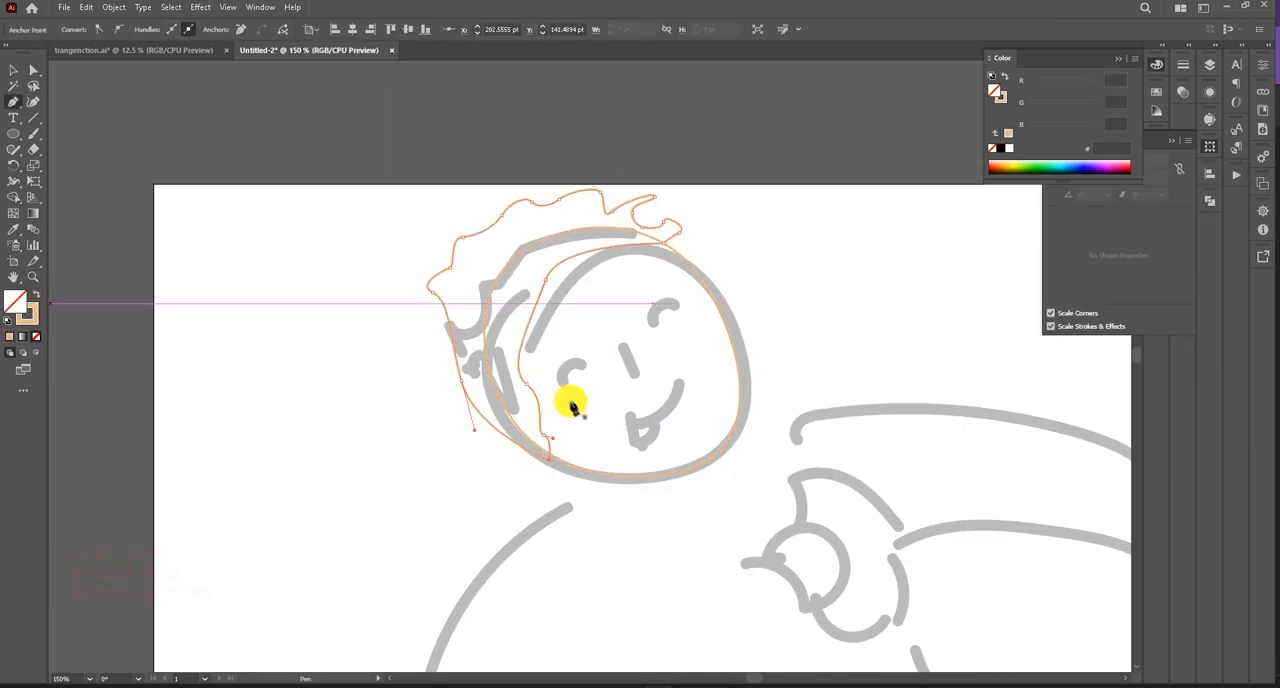
# Right-click on the canvas while tracing the head and curly hair paths
pyautogui.rightClick(517, 268)
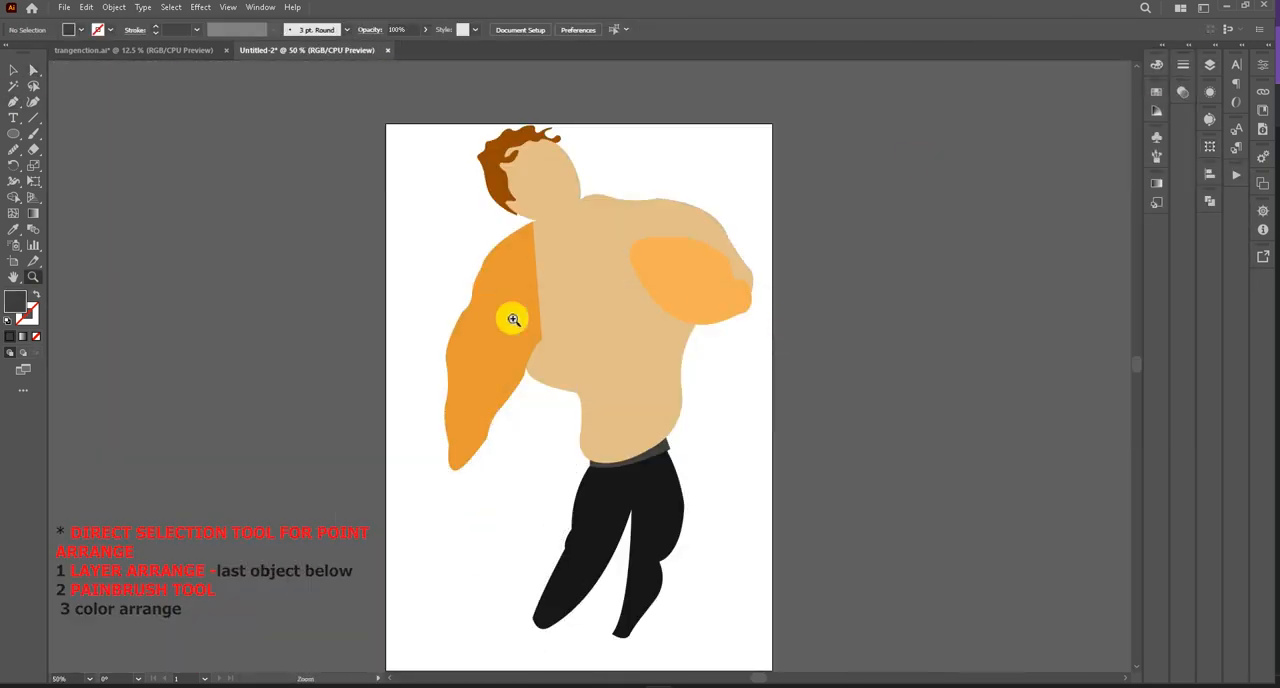
# Bring up the stacking options on the arm shape to send it backward
pyautogui.rightClick(455, 510)
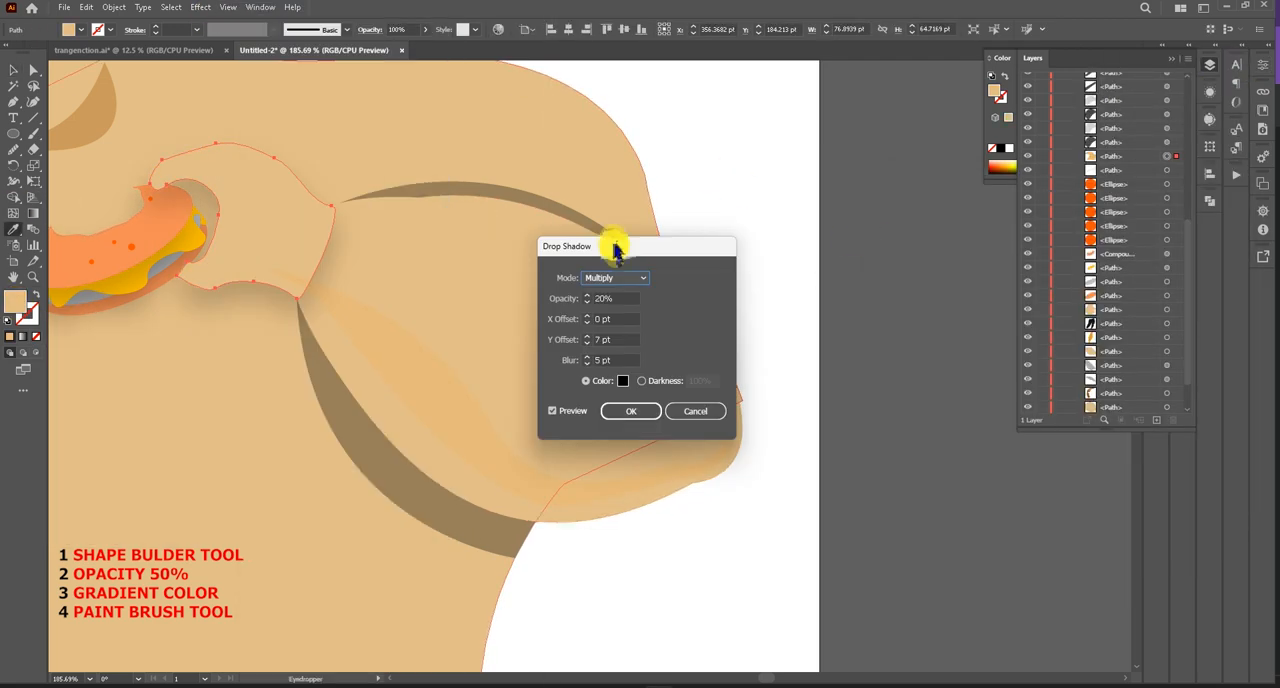
# Apply a Multiply drop shadow: opacity 20%, X 0 pt, Y 7 pt, blur 5 pt
pyautogui.click(631, 411)
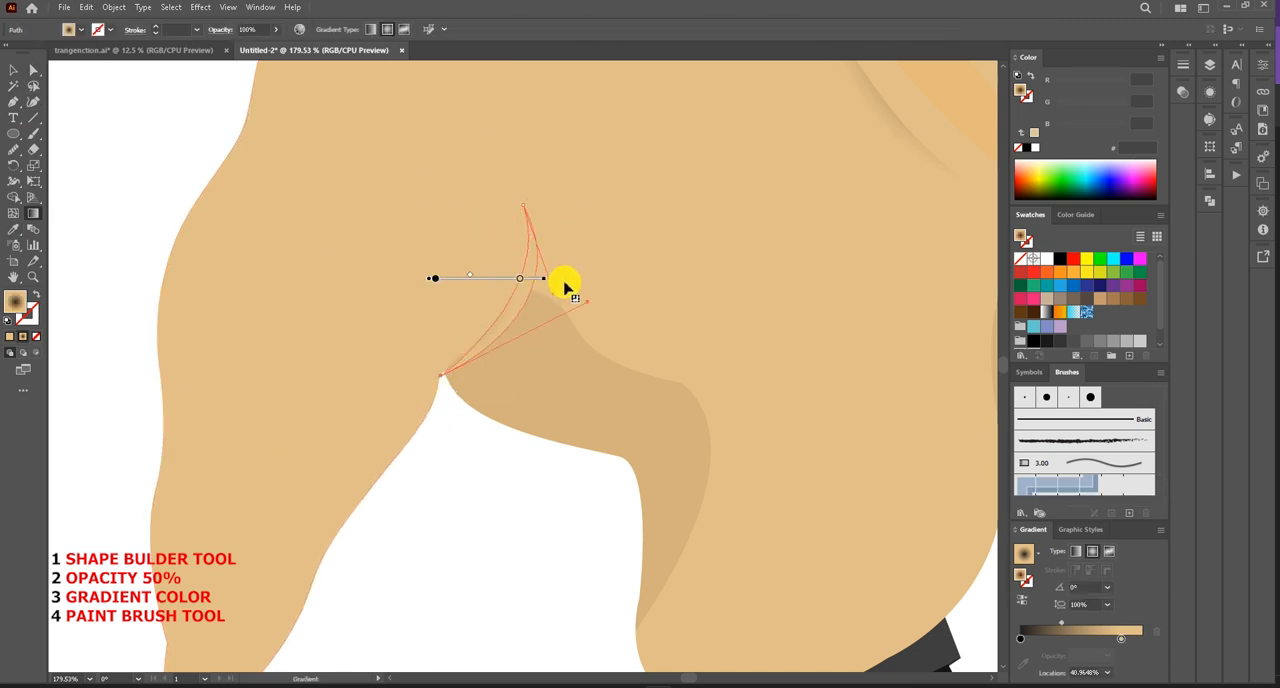
# Drag the Gradient tool across the skin shading shape to set its linear gradient direction
pyautogui.moveTo(543, 278); pyautogui.dragTo(385, 318)
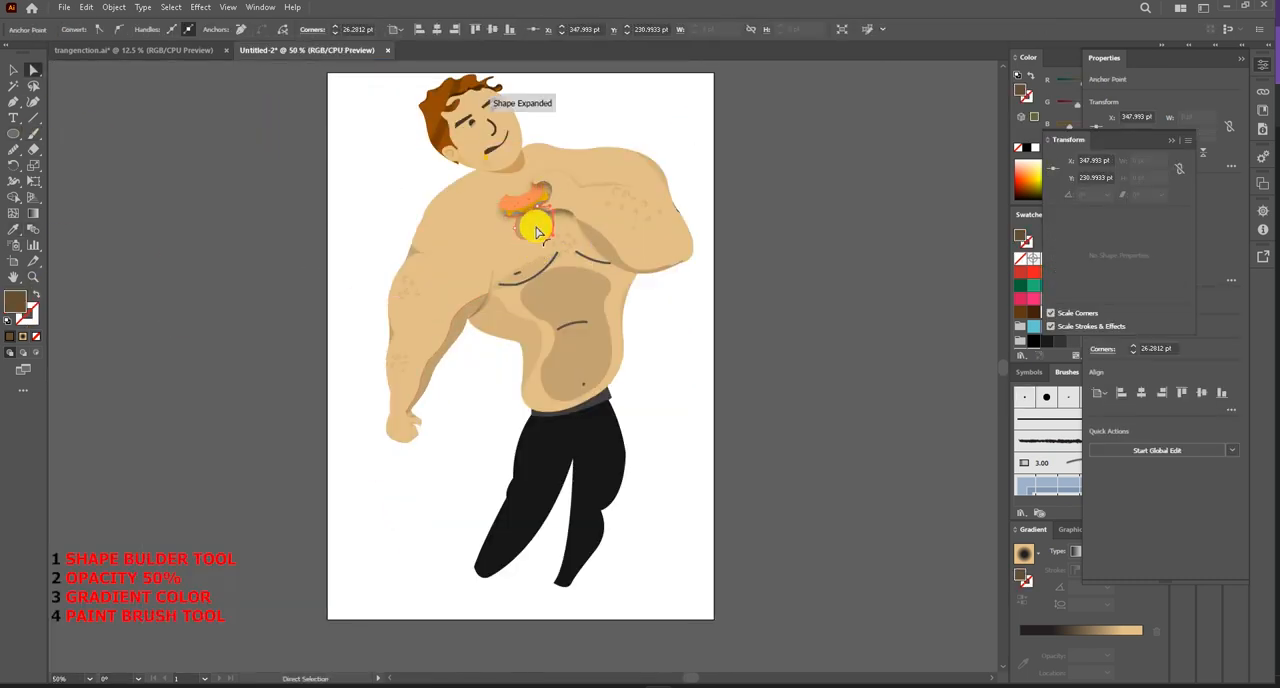
# Select the orange chest shape and give it a gradient fill
pyautogui.click(1210, 63)
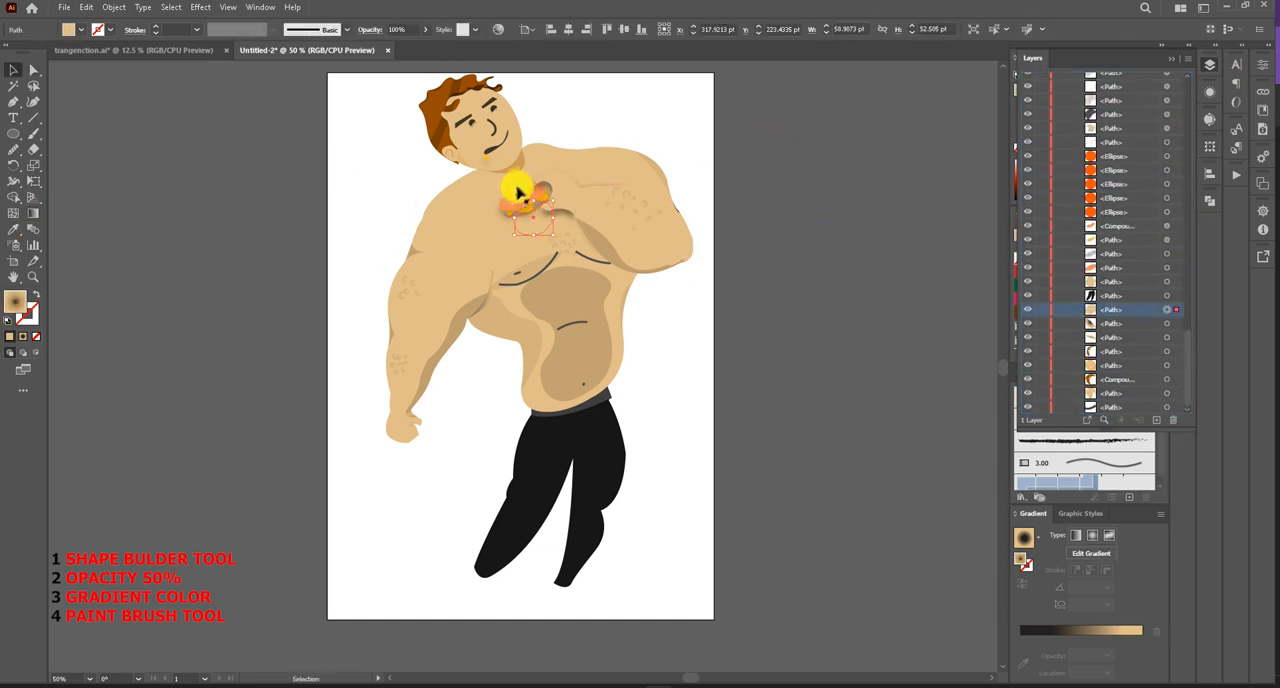
pyautogui.click(14, 133)
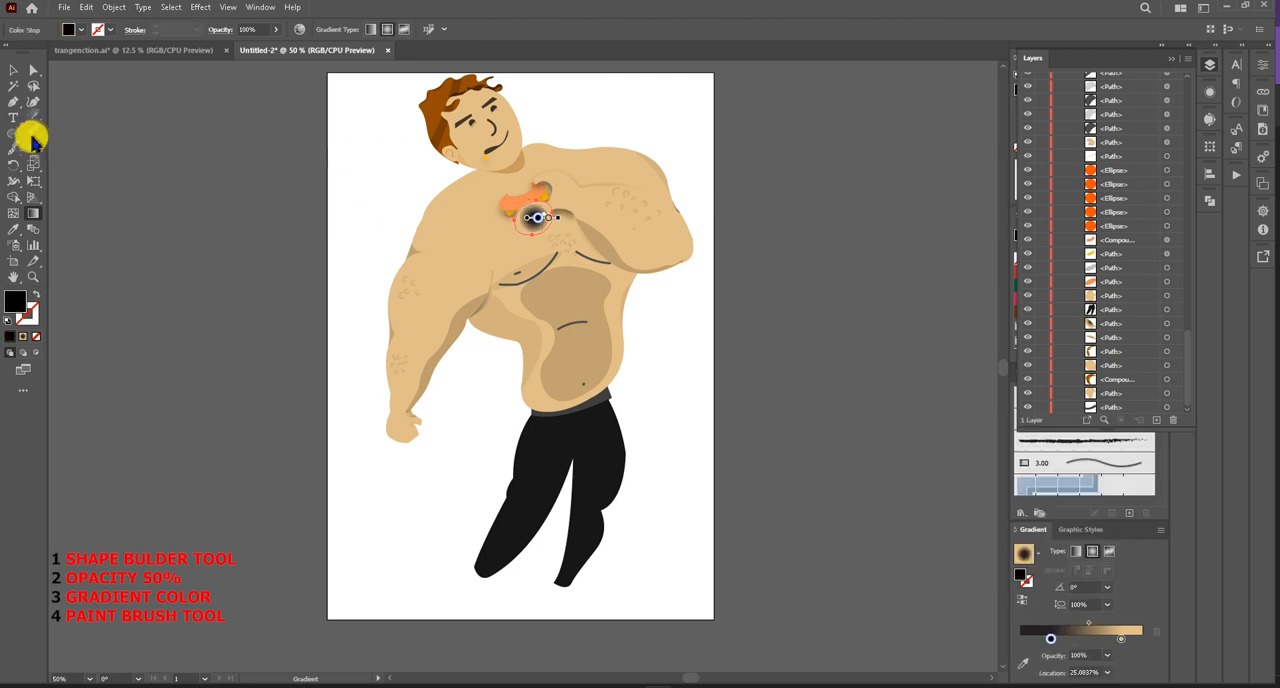